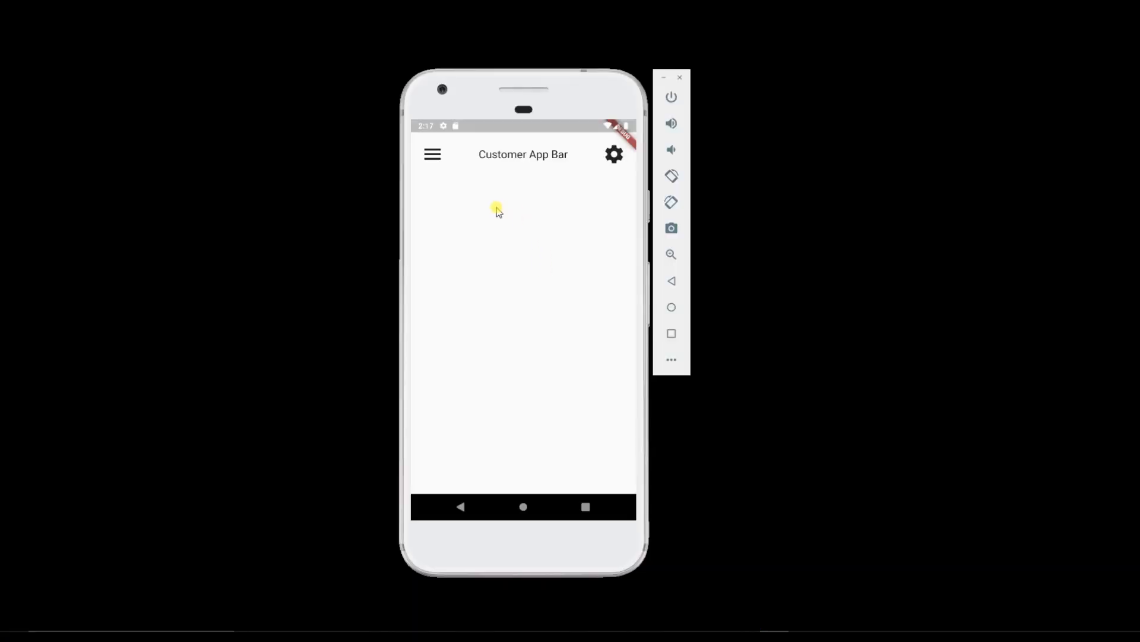
mouse_move(456, 187)
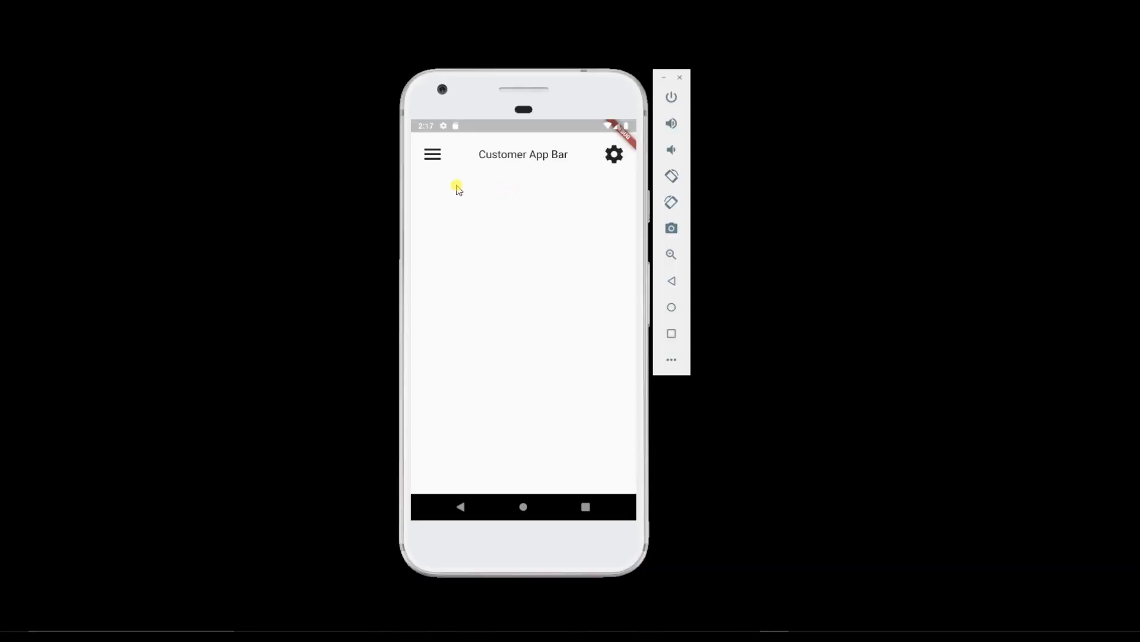
mouse_move(439, 178)
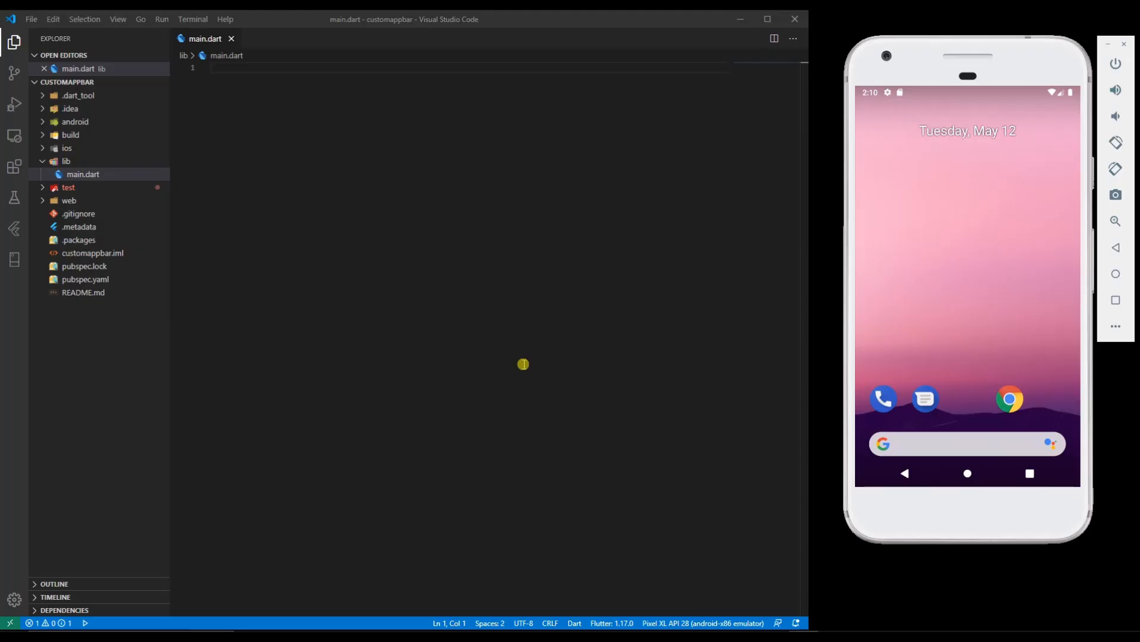
Insert a stateless widget from the stless snippet and import flutter/material.dart
key("Enter")
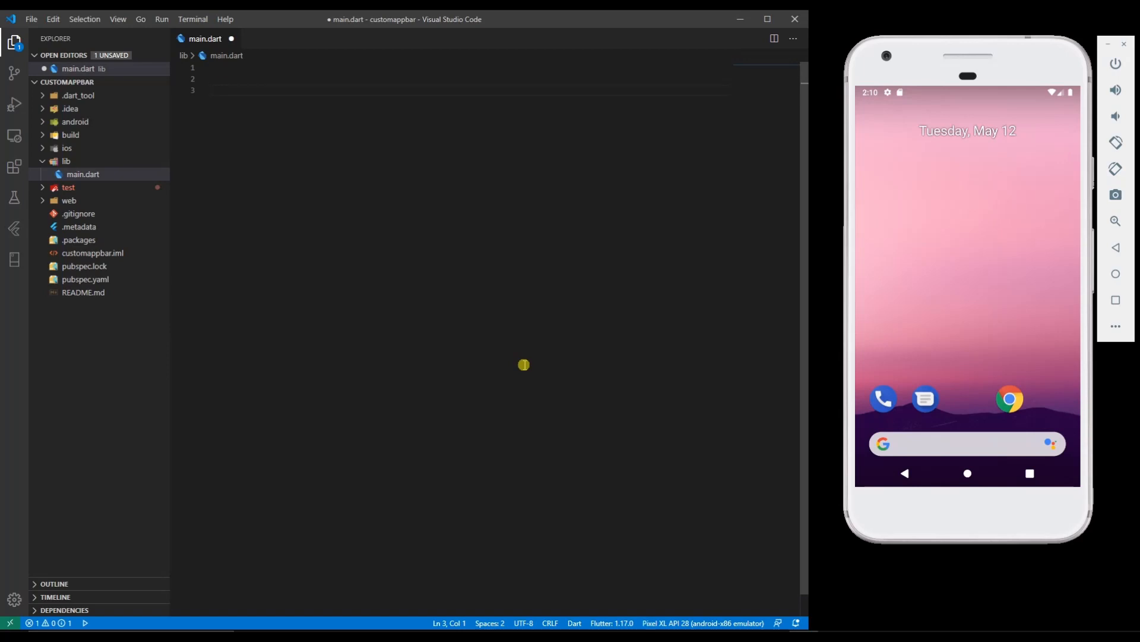
type("st")
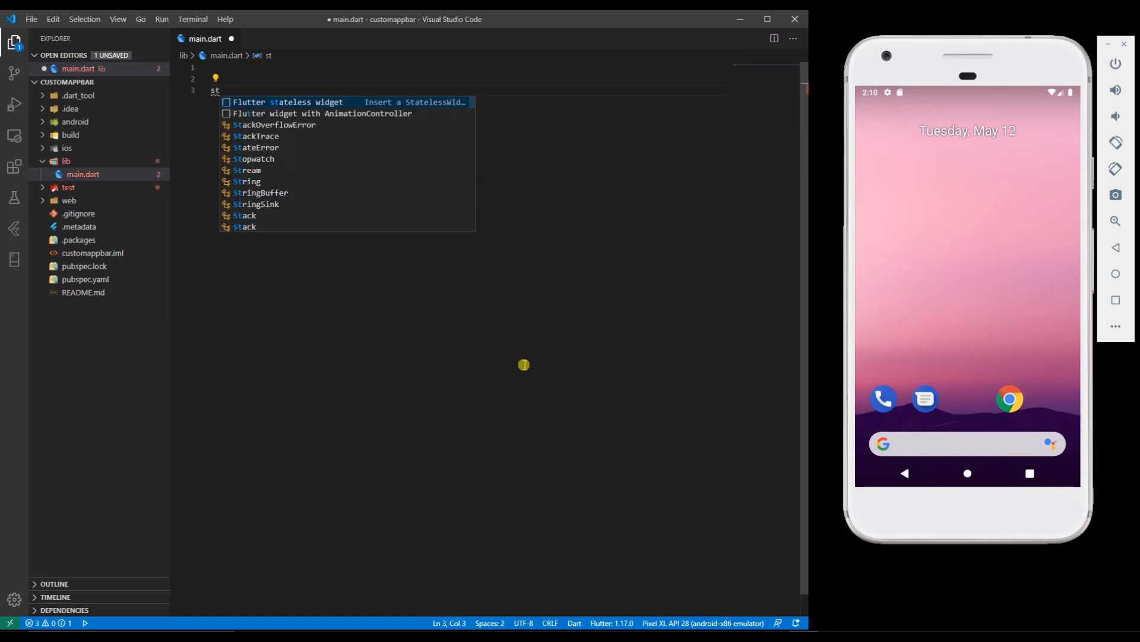
left_click(283, 102)
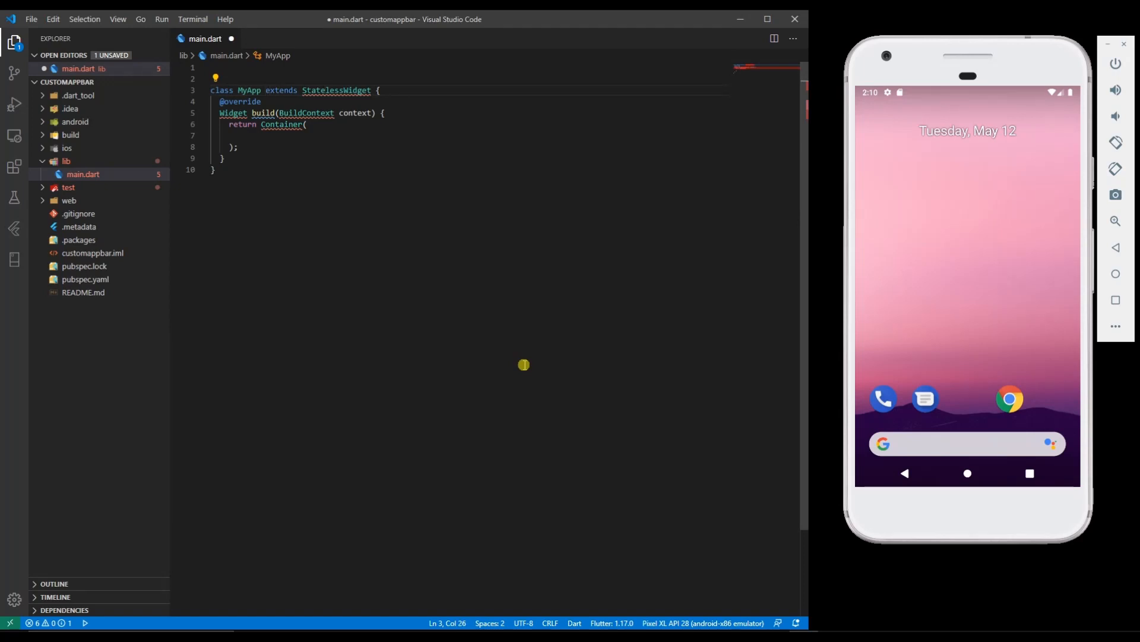
type("import 'package:flutter/material.dart';")
type("void main() => runApp(MyApp());")
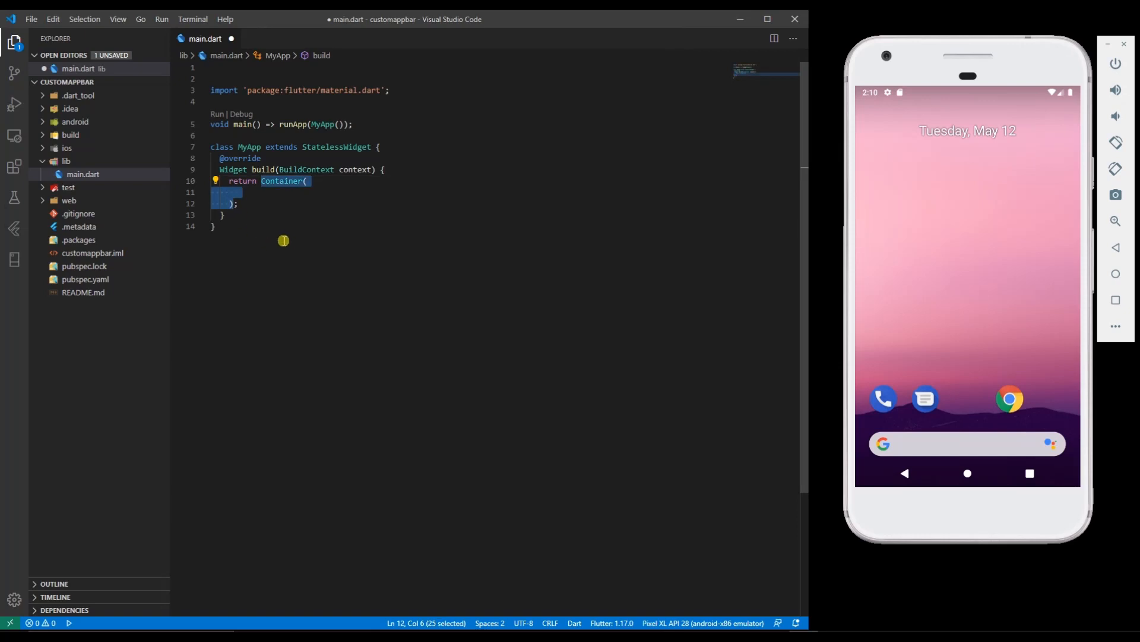
Build a MaterialApp with home MyHomePage whose Scaffold has an AppBar titled 'MyApp'
type("MaterialApp(")
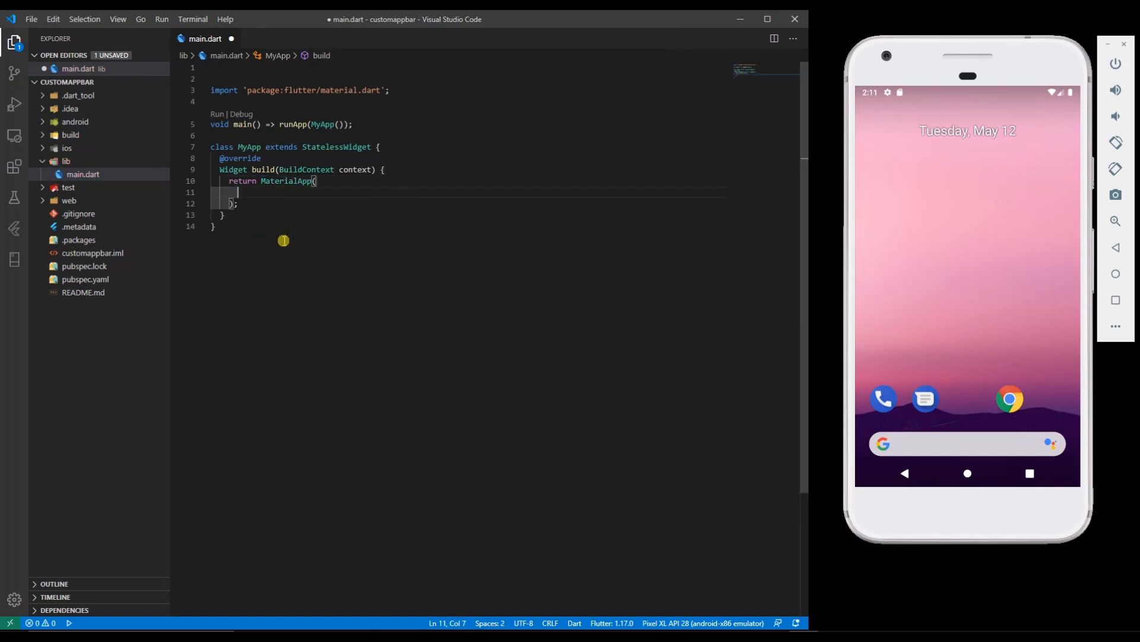
type("home: MyHomePage()")
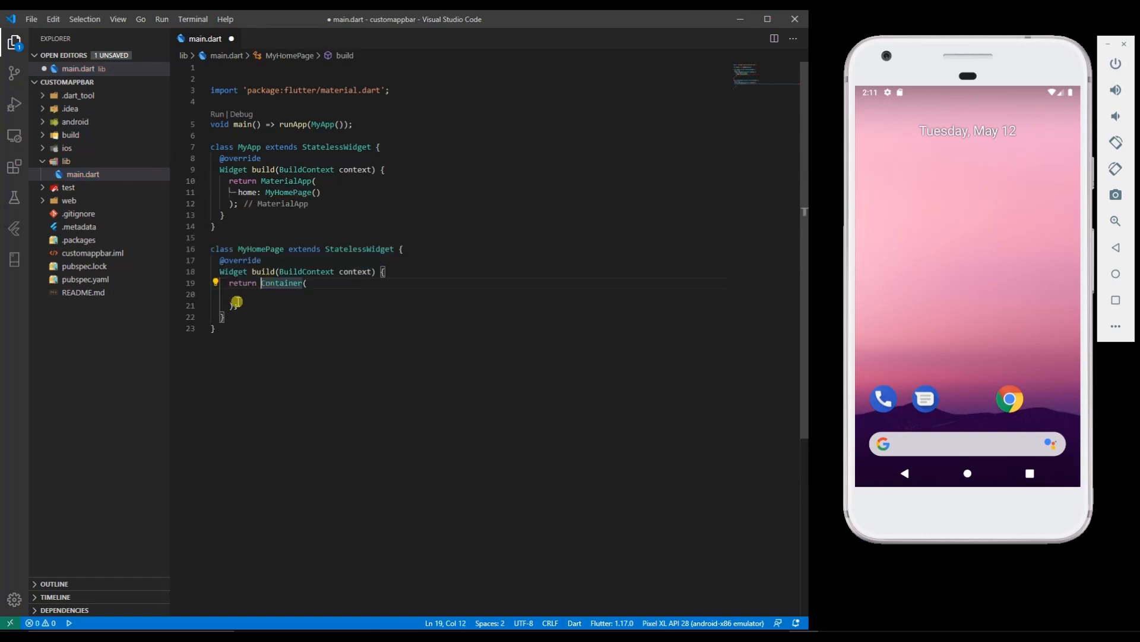
type("Scaffold(")
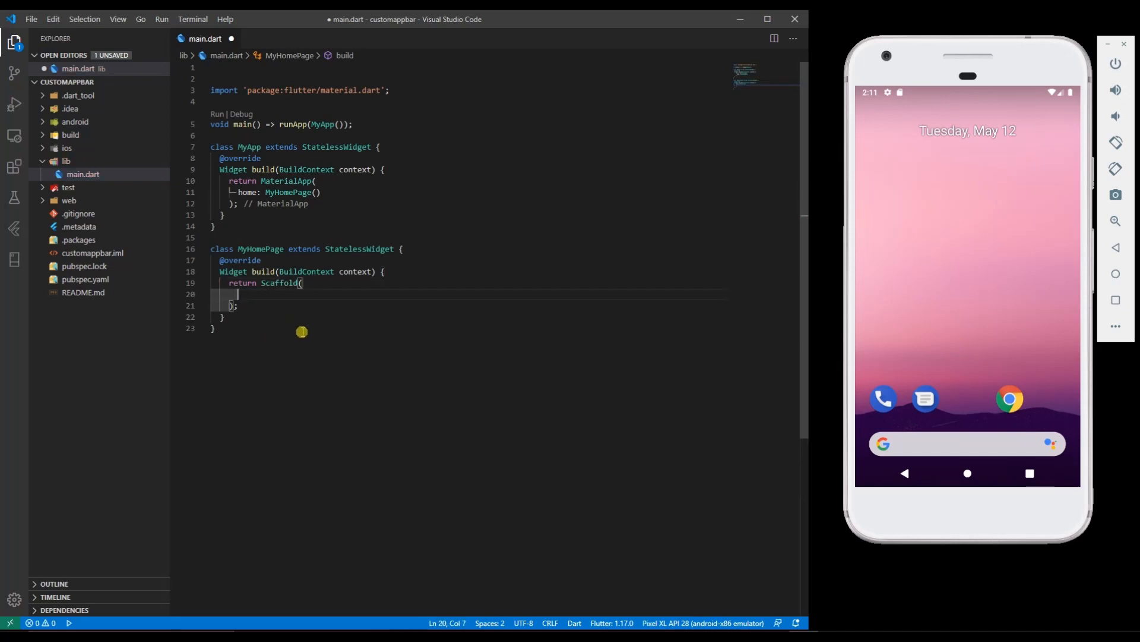
type("appBar: AppBar(title: Text('MyApp")
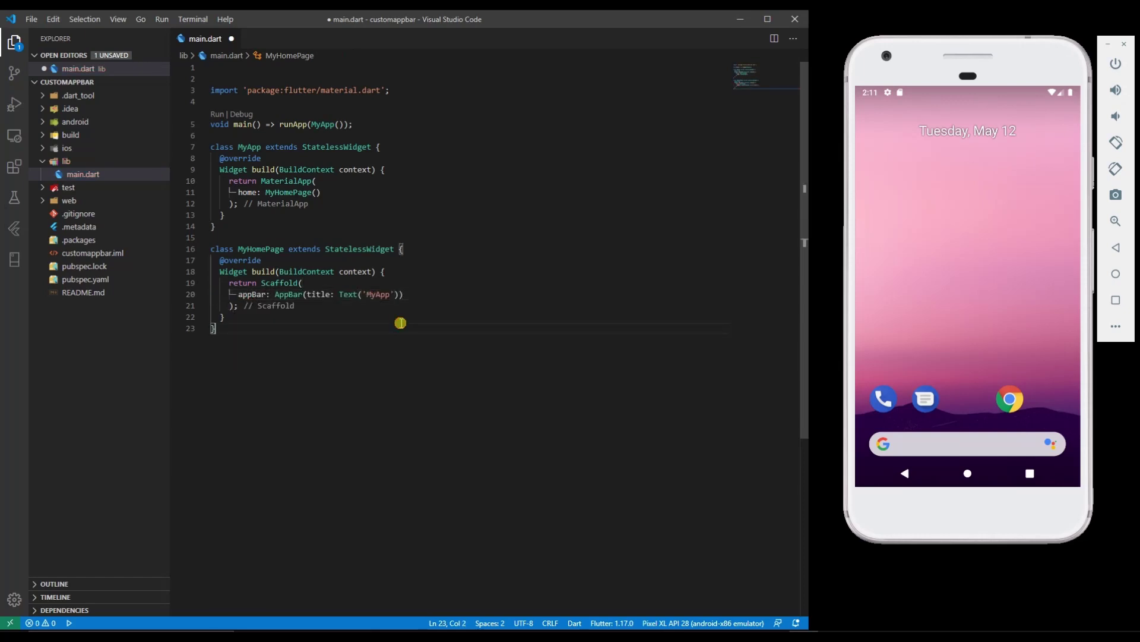
Save main.dart and run the app on the Android emulator
key("ctrl+s")
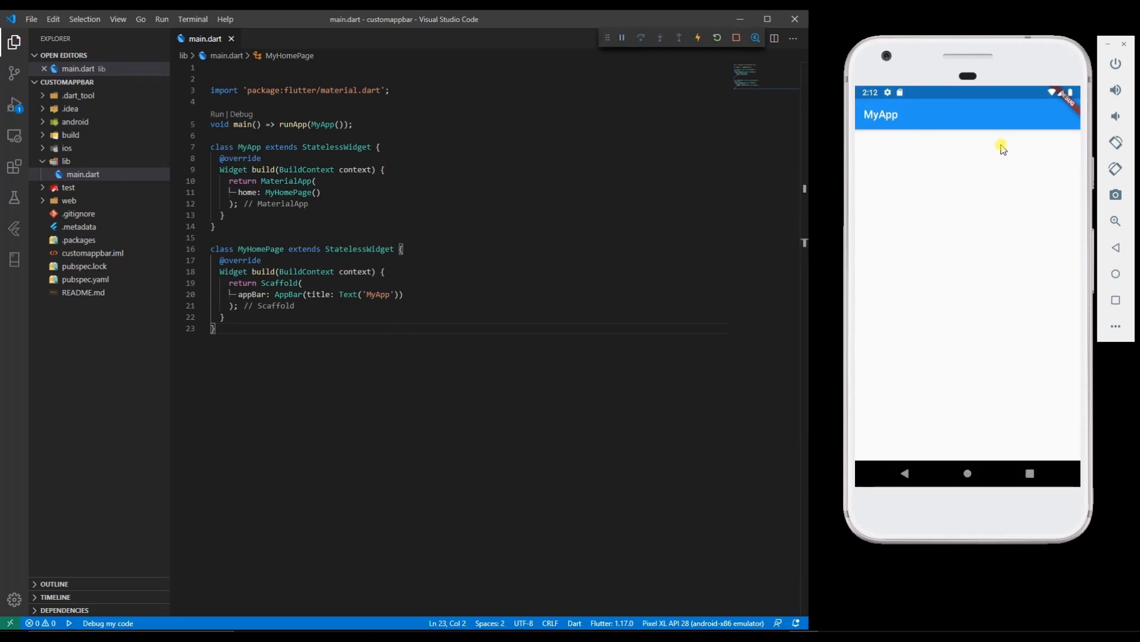
mouse_move(1040, 152)
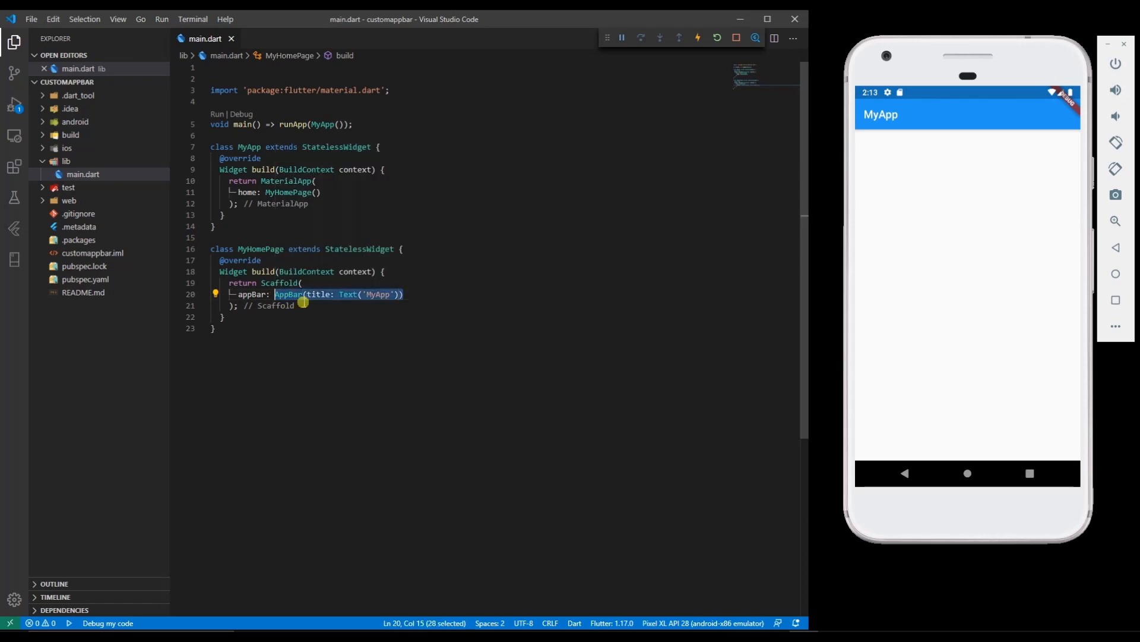
Replace the AppBar with a PreferredSize Container sized by Size.fromHeight(100)
key("Delete")
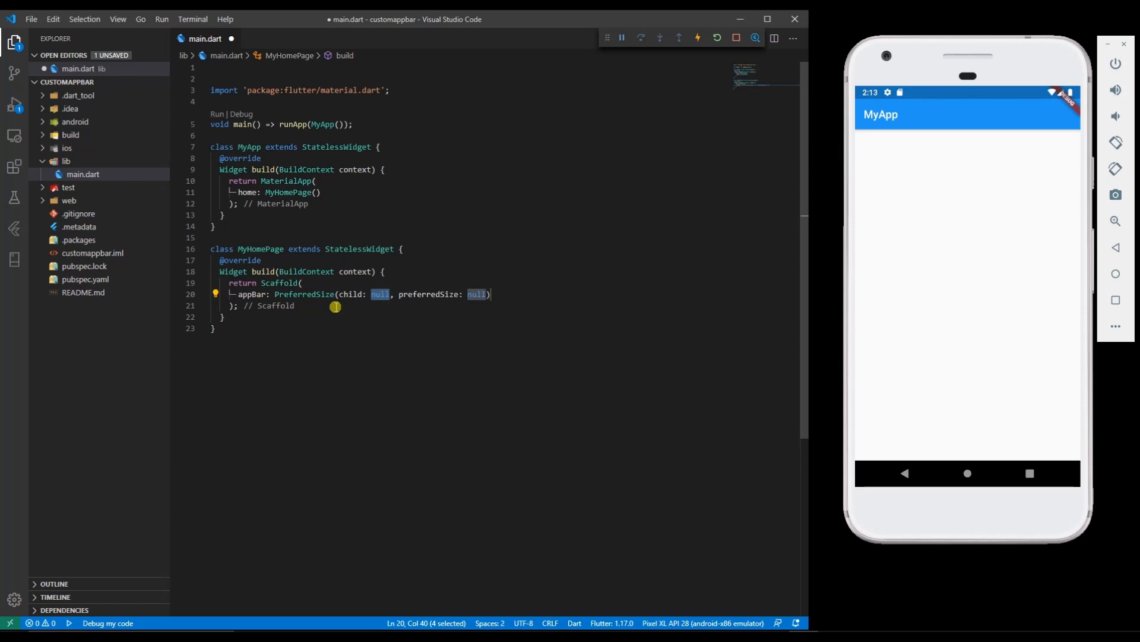
type("Container(")
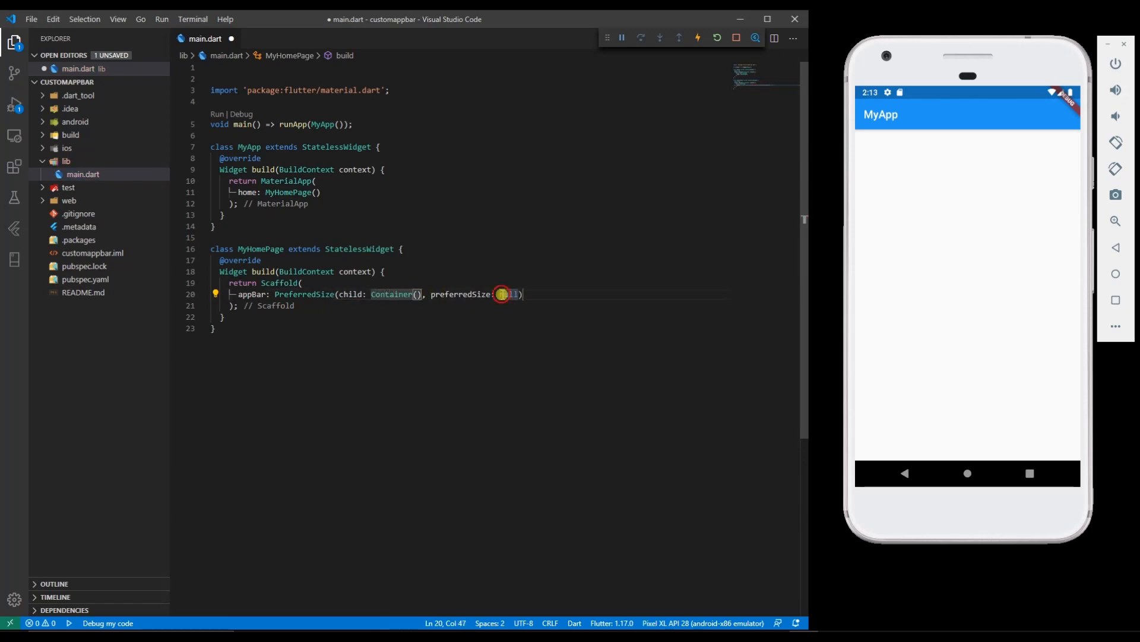
type("Size.")
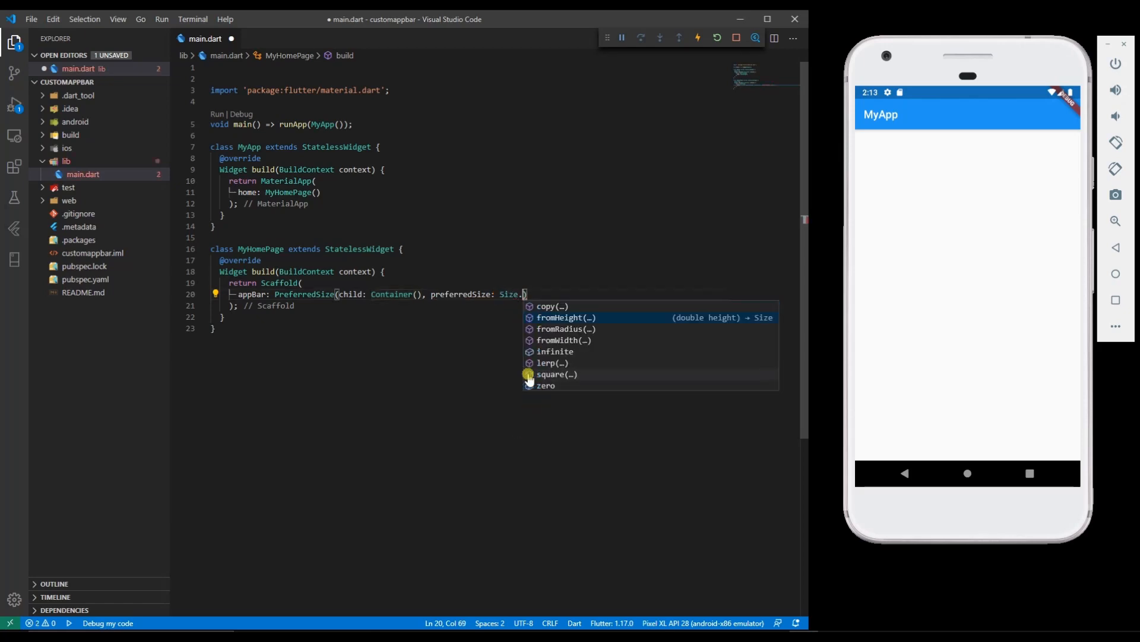
left_click(566, 317)
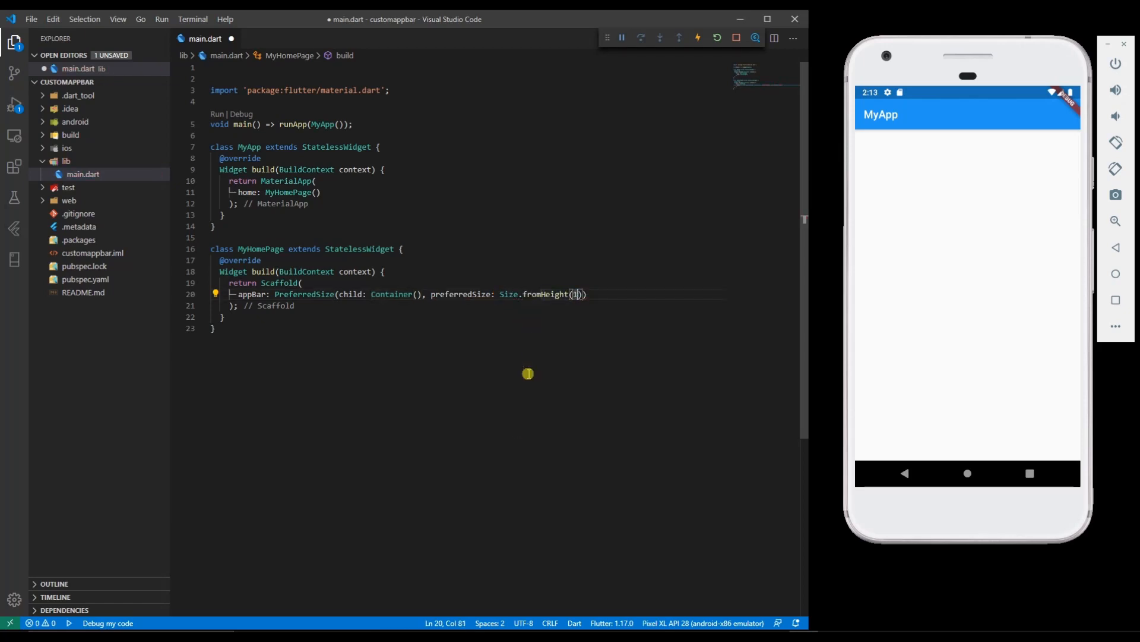
type("100))")
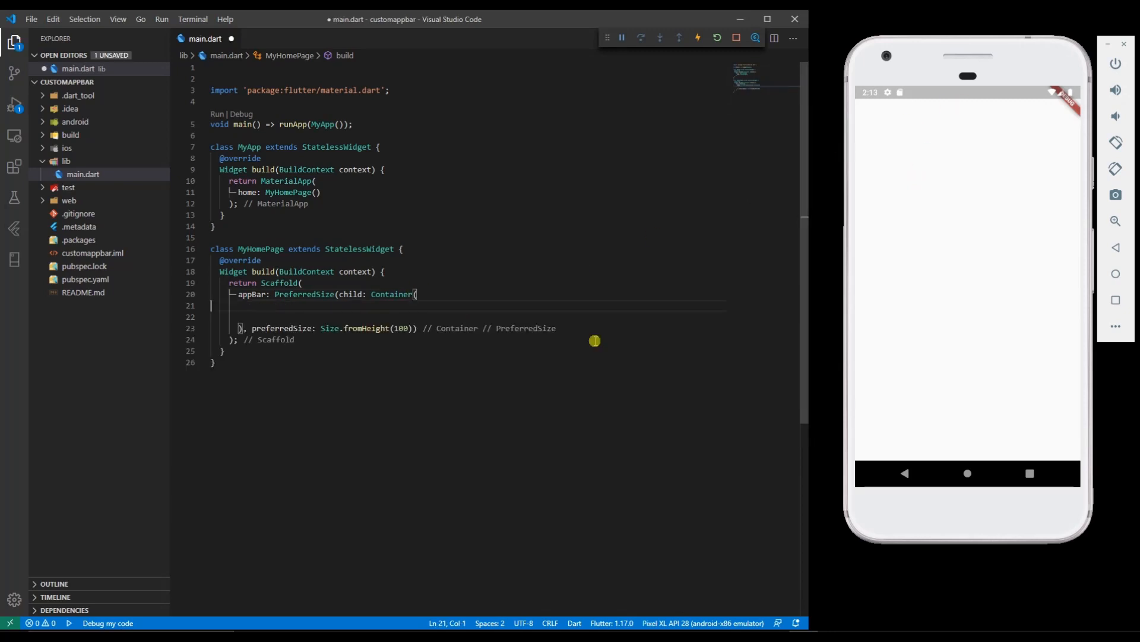
Give the Container a Row child holding the menu and settings icons
type("child: ,")
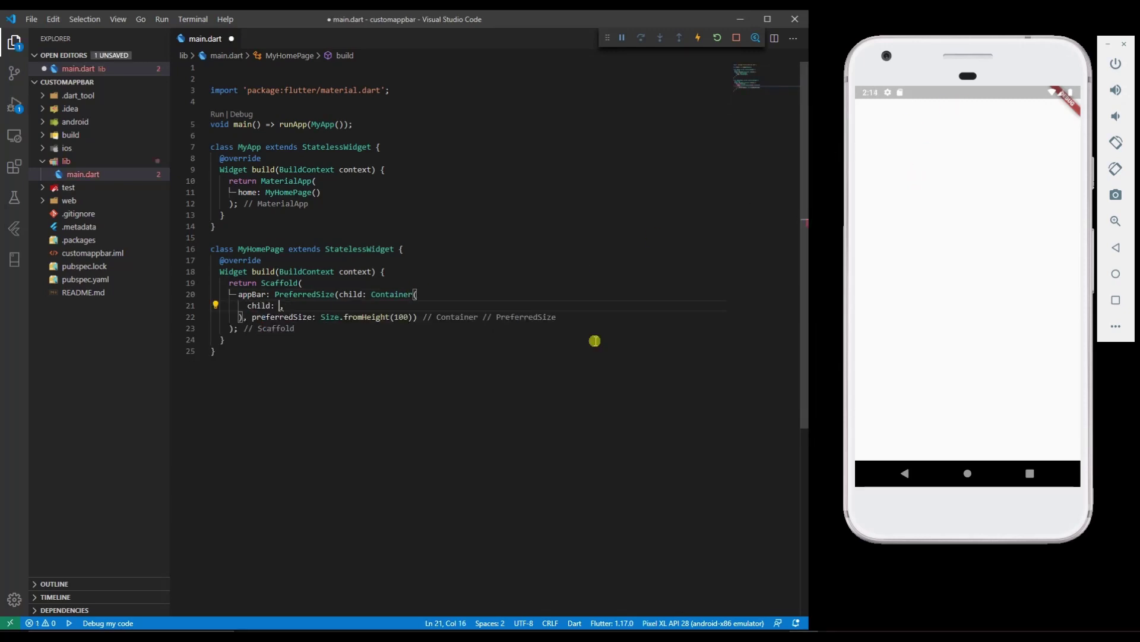
type("Row(")
type("Icon(Icons.settings)")
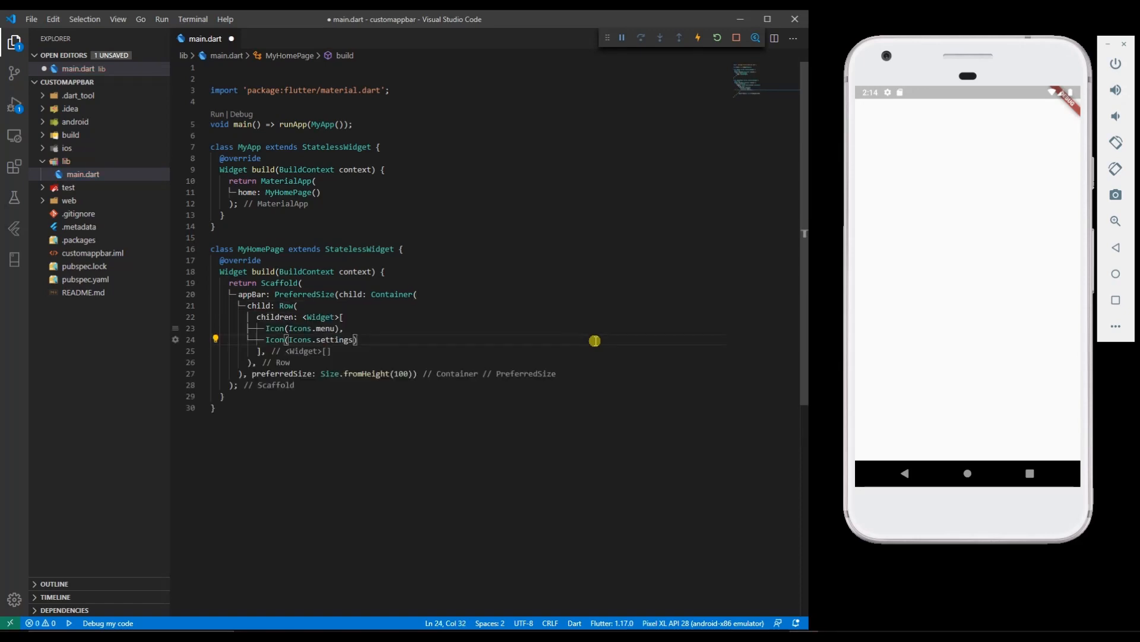
Hot reload, then wrap the Container in a SafeArea via the Quick Fix
key("ctrl+s")
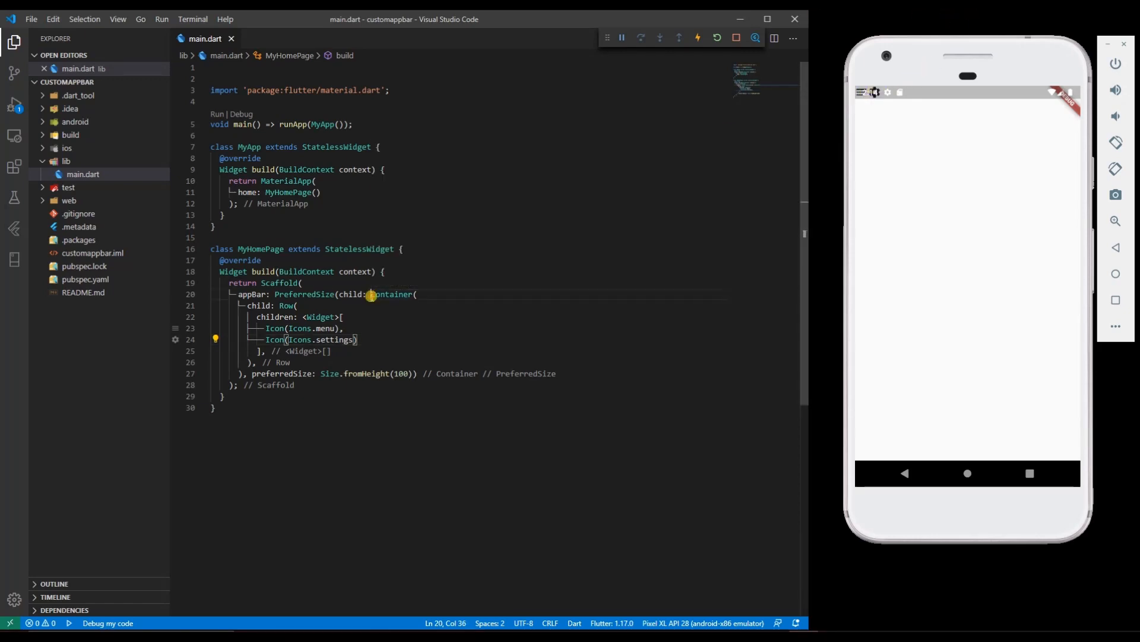
left_click(215, 294)
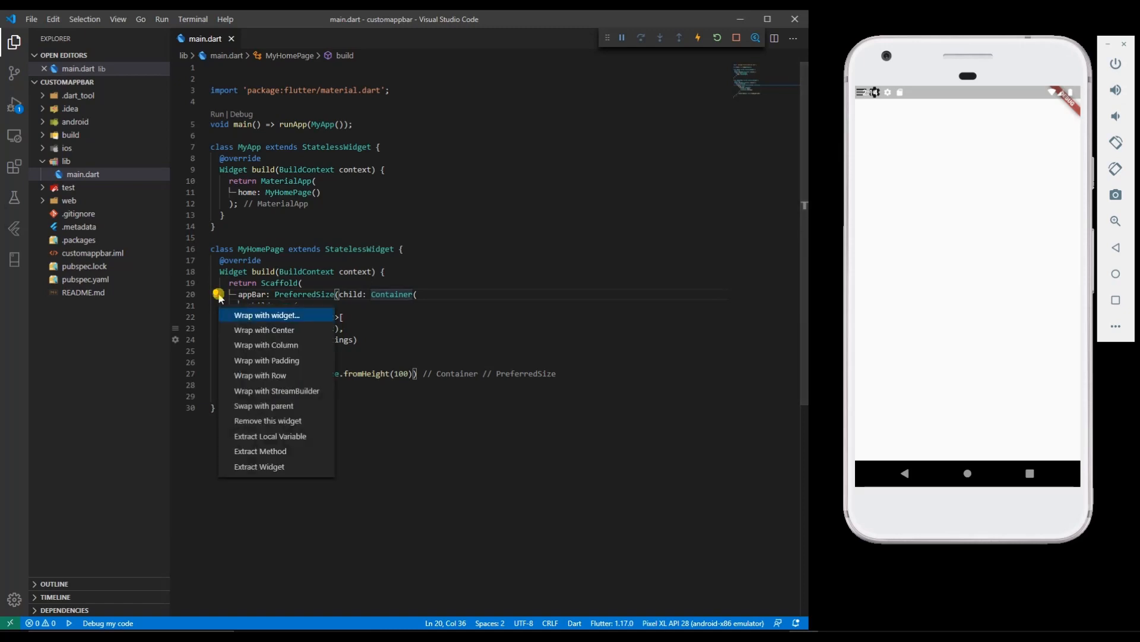
left_click(264, 315)
type("SafeArea")
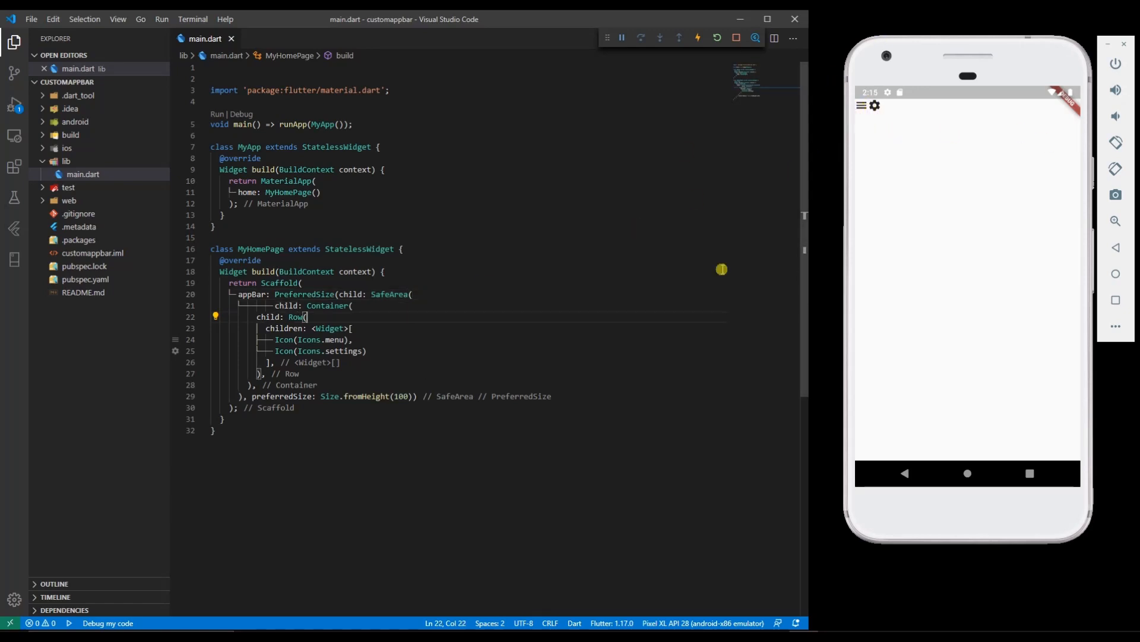
Space the Row with spaceBetween and add Text('Customer App Bar') between the icons
type("mainAxisAlignment: MainAxisAlignment.spaceBetween,")
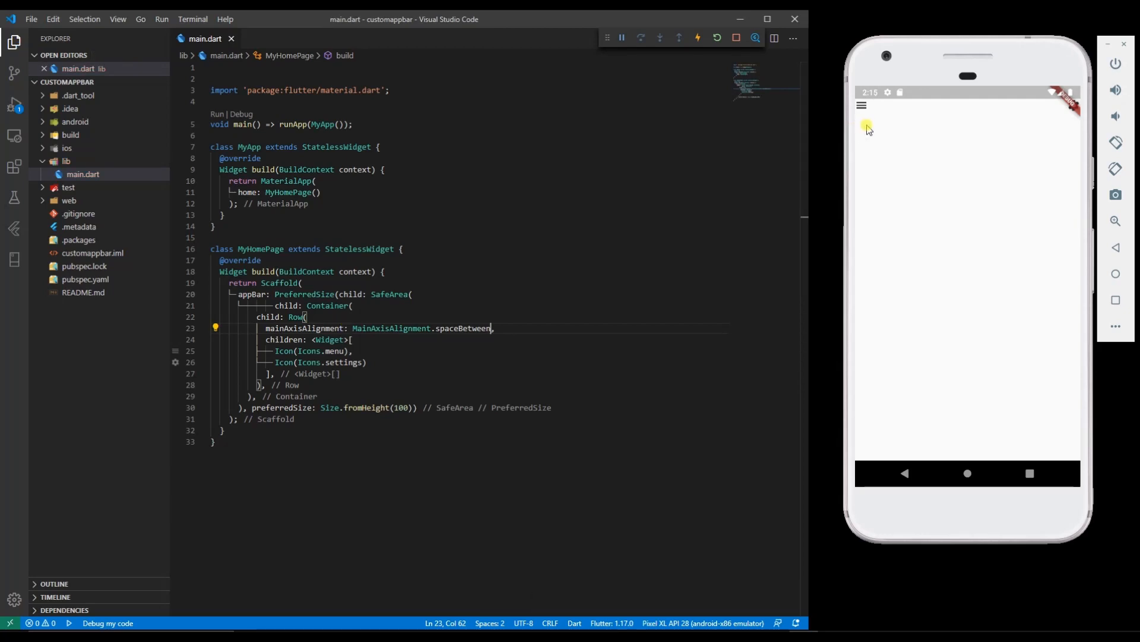
mouse_move(1008, 133)
type(", size: 40.0,")
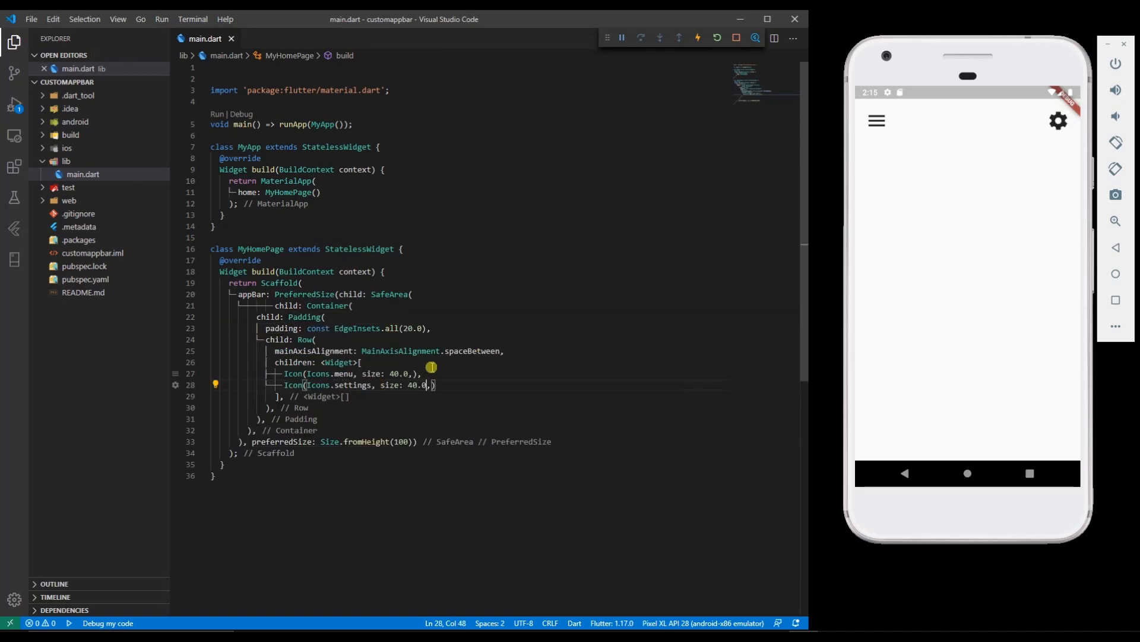
key("Enter")
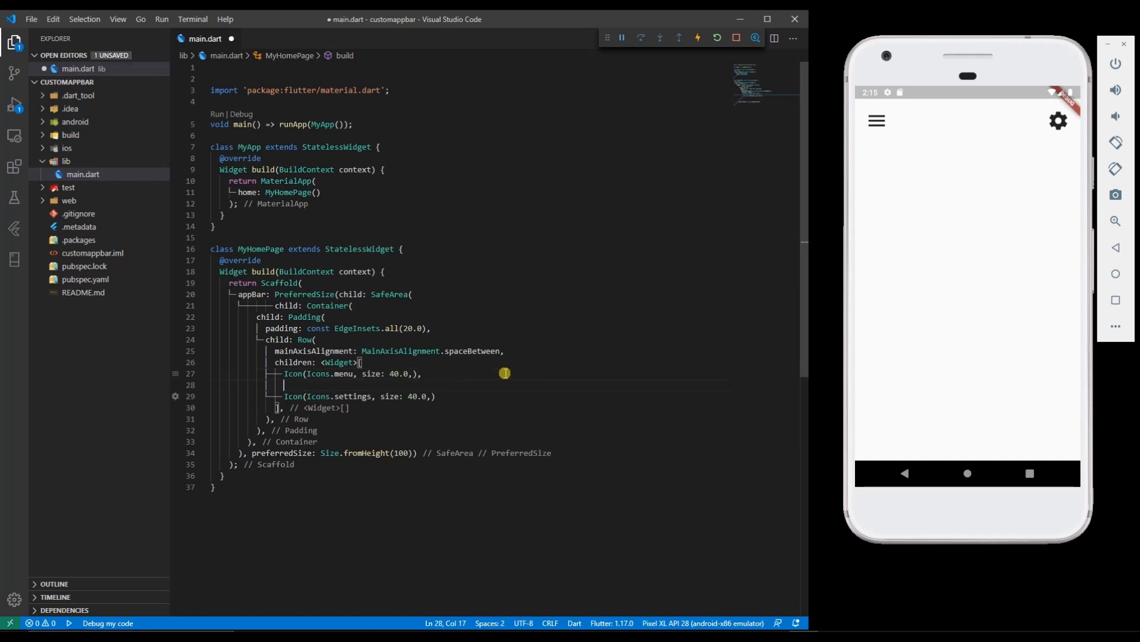
type("Text('Customer App Bar'),")
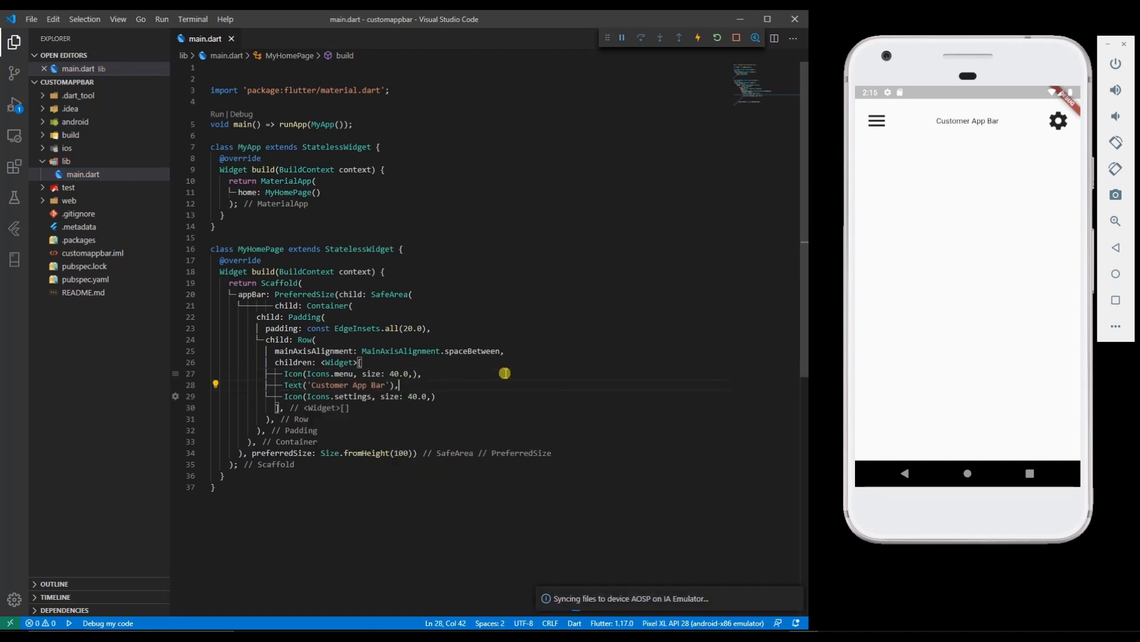
Style the title with TextStyle(fontSize: 20.0) and hot reload
type(", style: TextStyle(fontSize: 20.0)")
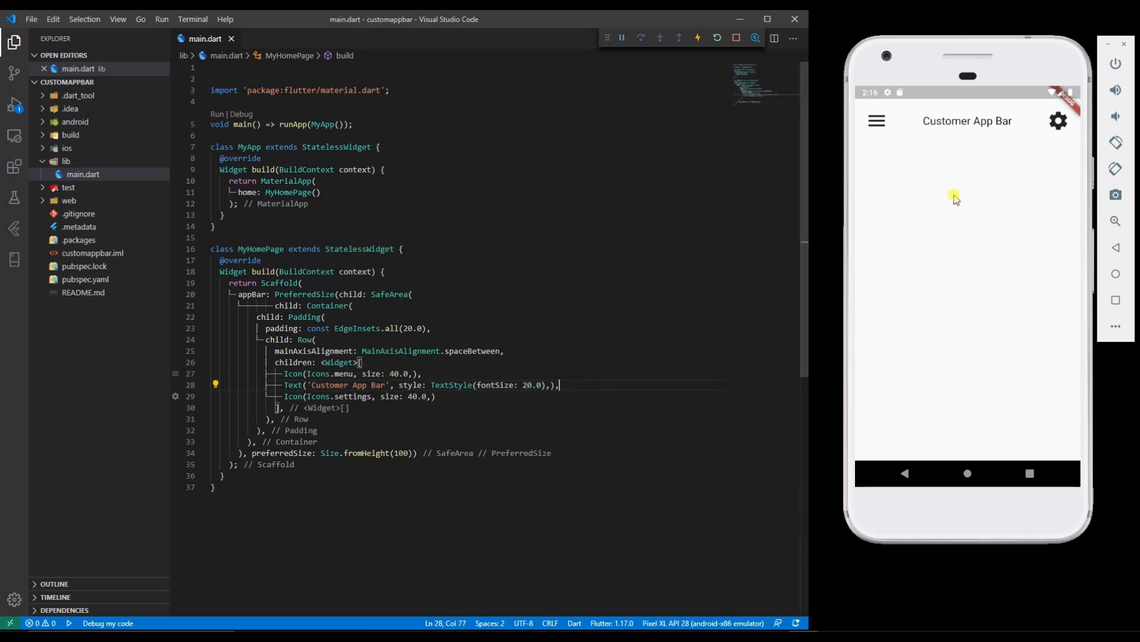
mouse_move(855, 222)
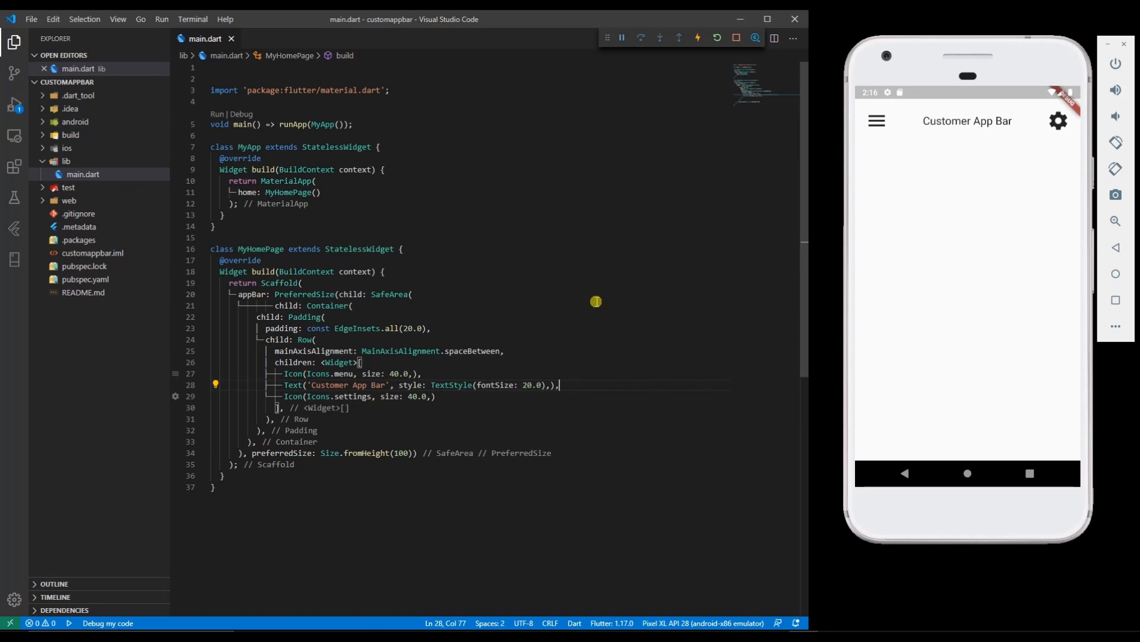
mouse_move(590, 304)
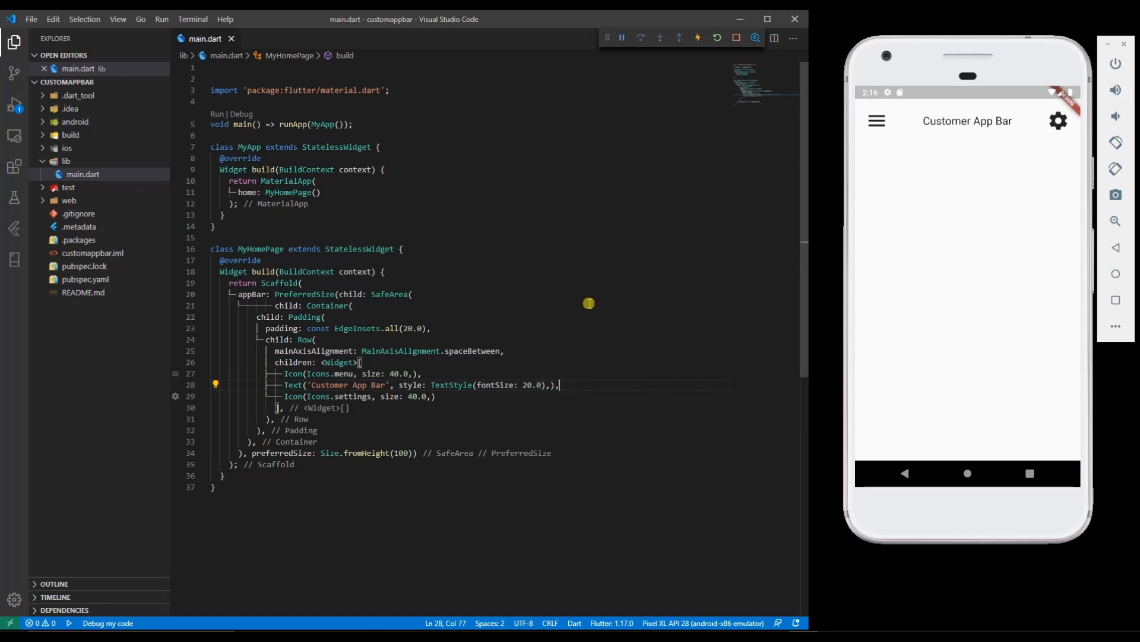
mouse_move(586, 305)
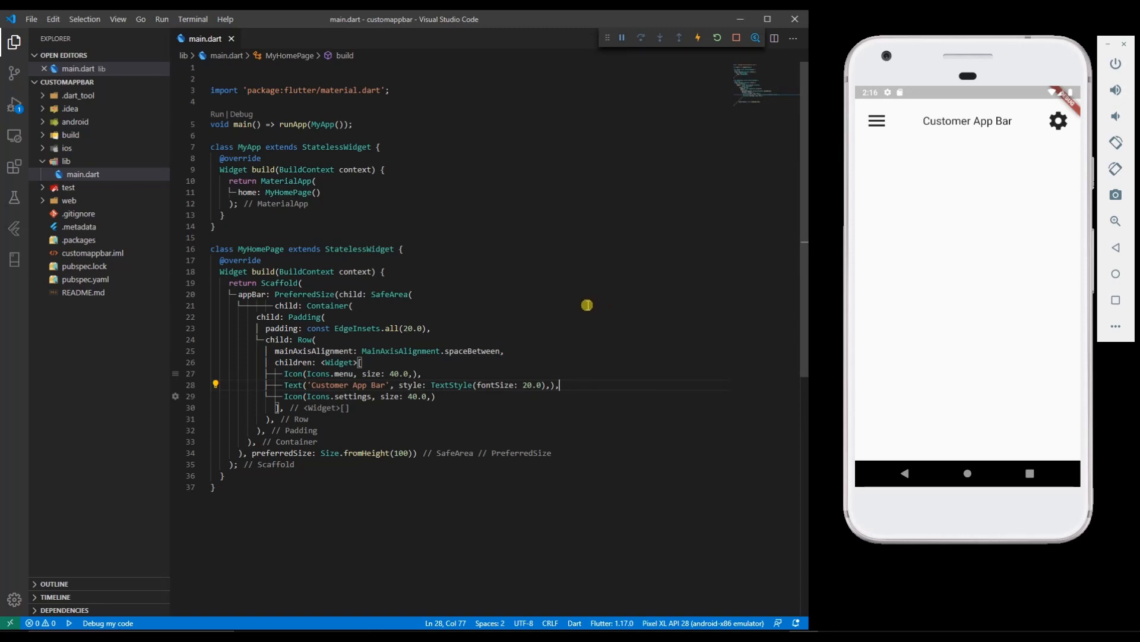